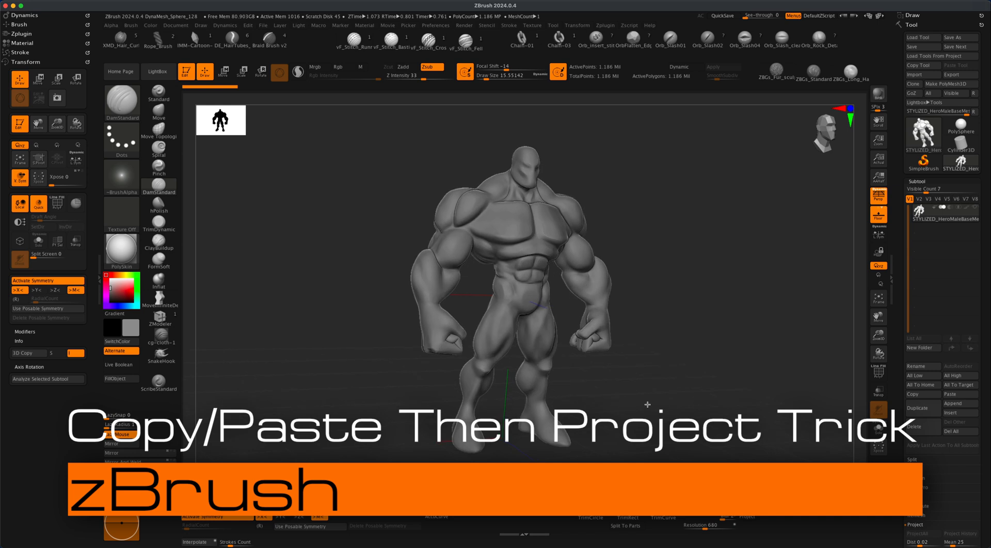
Step: Orbit the view around the hero mesh to present the isolated fist
drag(647, 404, 619, 406)
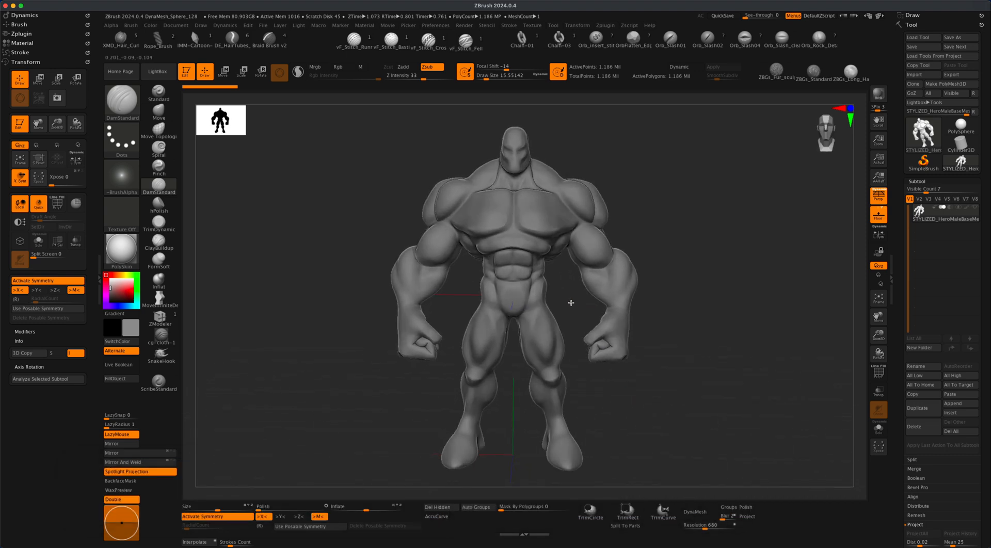
drag(571, 303, 654, 319)
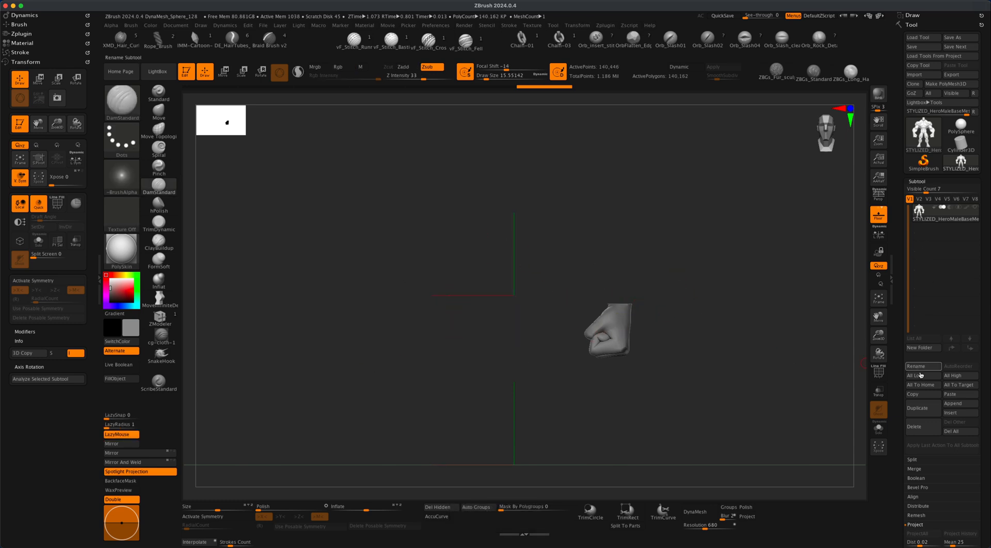
mouse_move(914, 395)
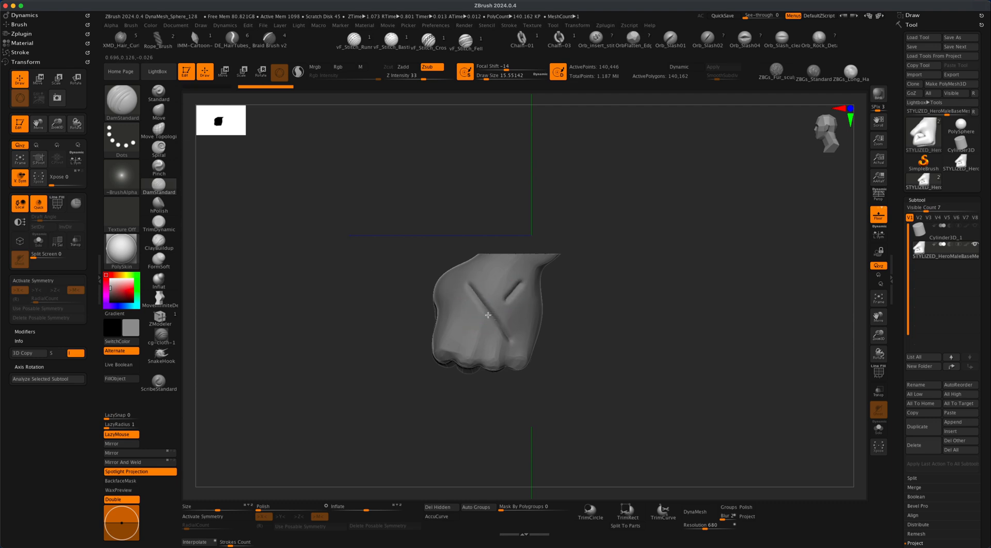
drag(489, 315, 609, 338)
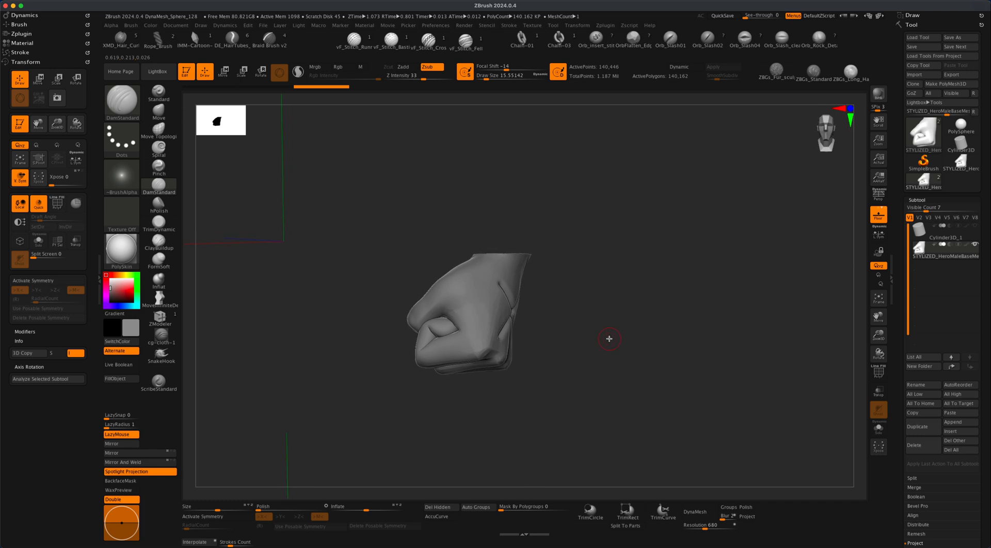
drag(611, 339, 582, 291)
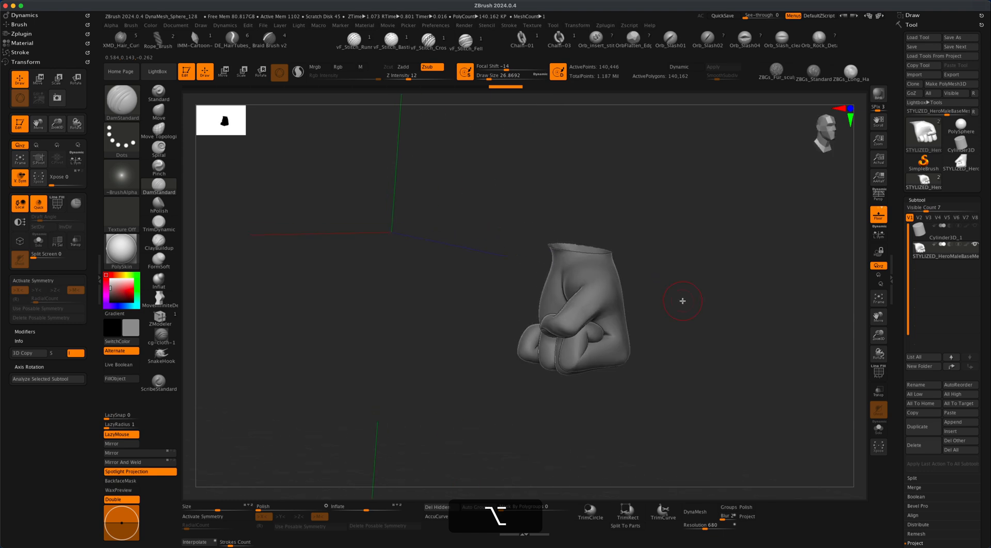
mouse_move(913, 413)
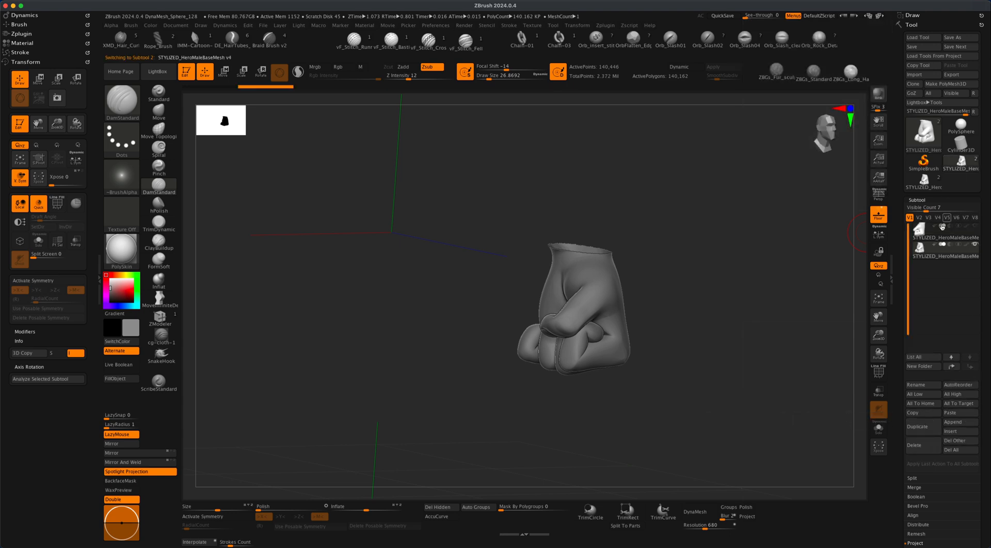
Step: Rotate the view to show the full hero body with the pasted fist subtool
drag(569, 304, 664, 291)
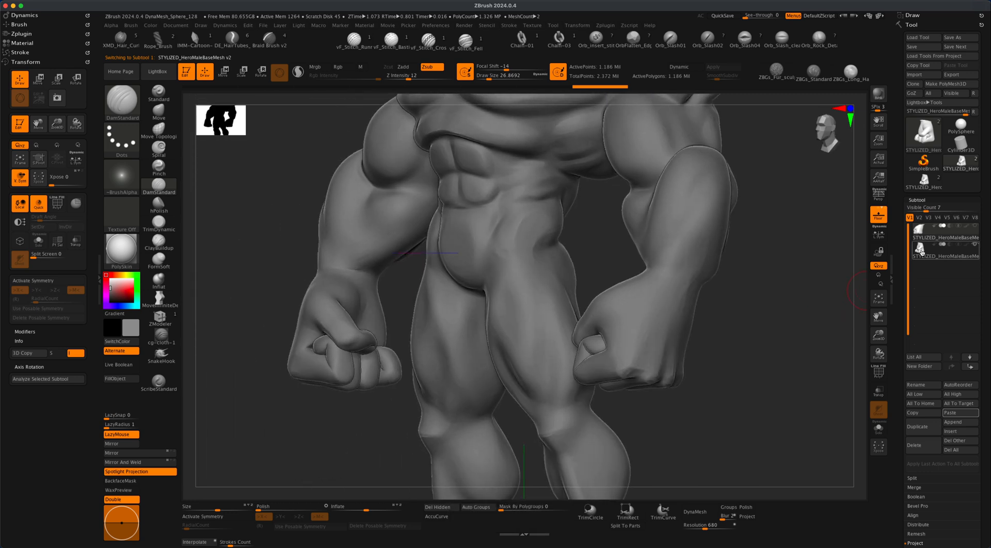
Step: Select the pasted fist subtool and run Subtool > Project onto the original hero mesh
click(942, 247)
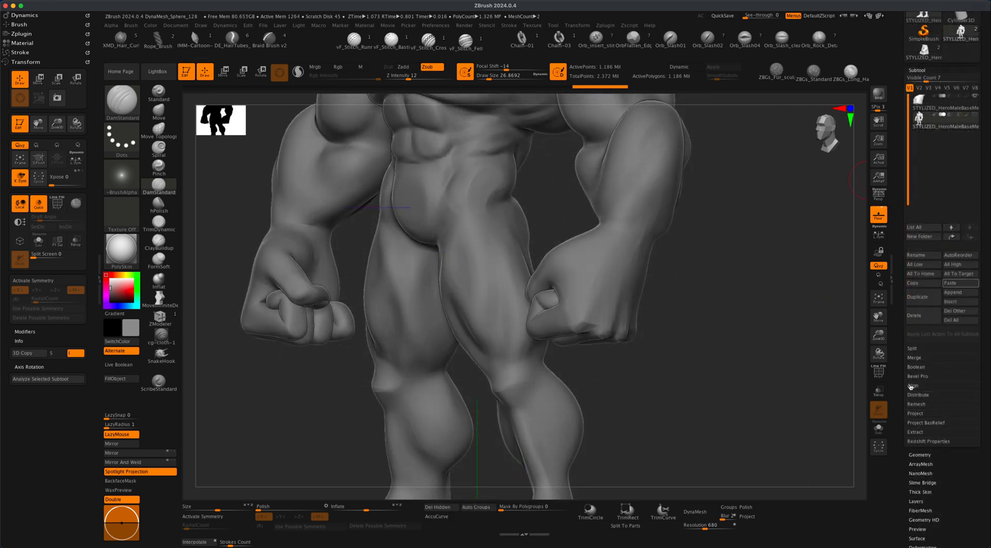
click(916, 414)
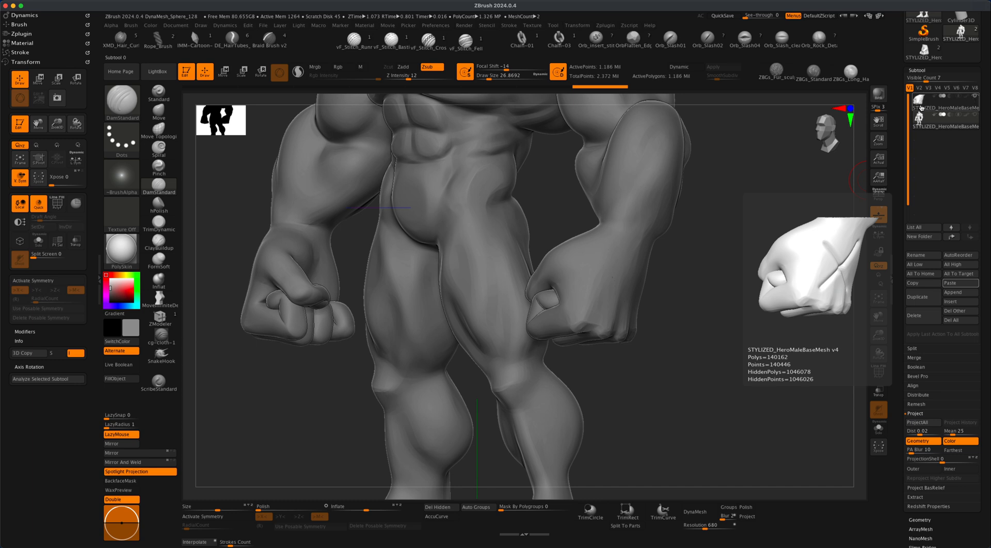
click(944, 126)
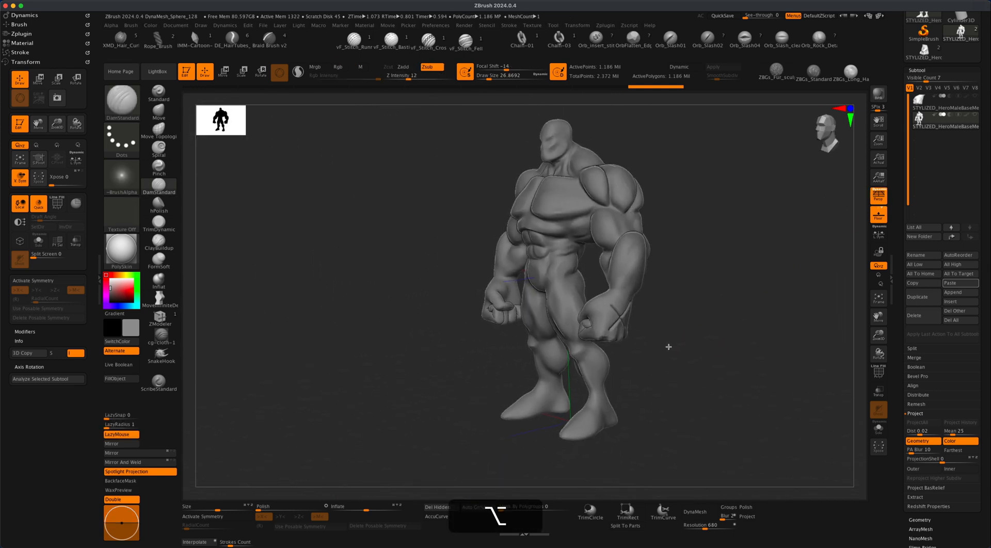
Step: Orbit the hero body to inspect the projected X mark on the original fist
drag(669, 347, 712, 333)
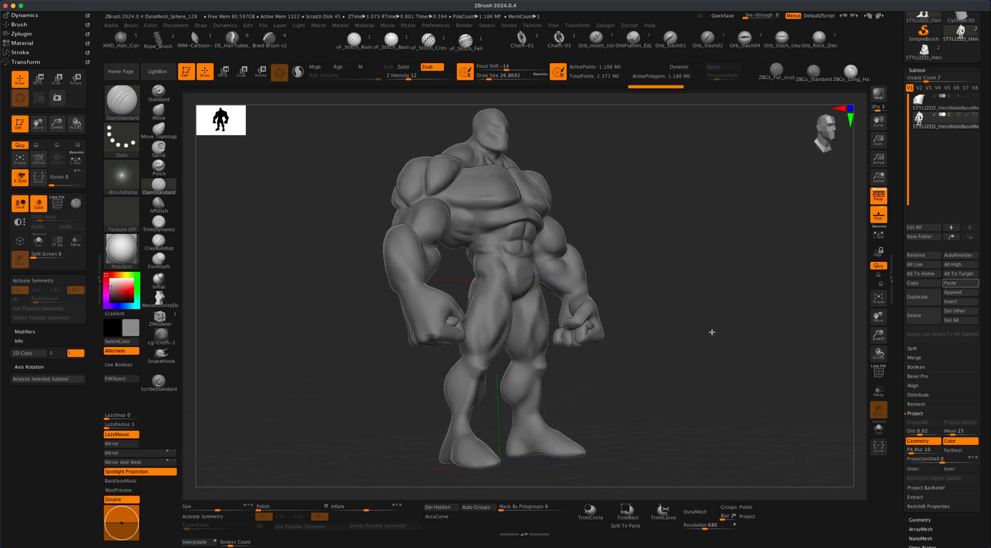